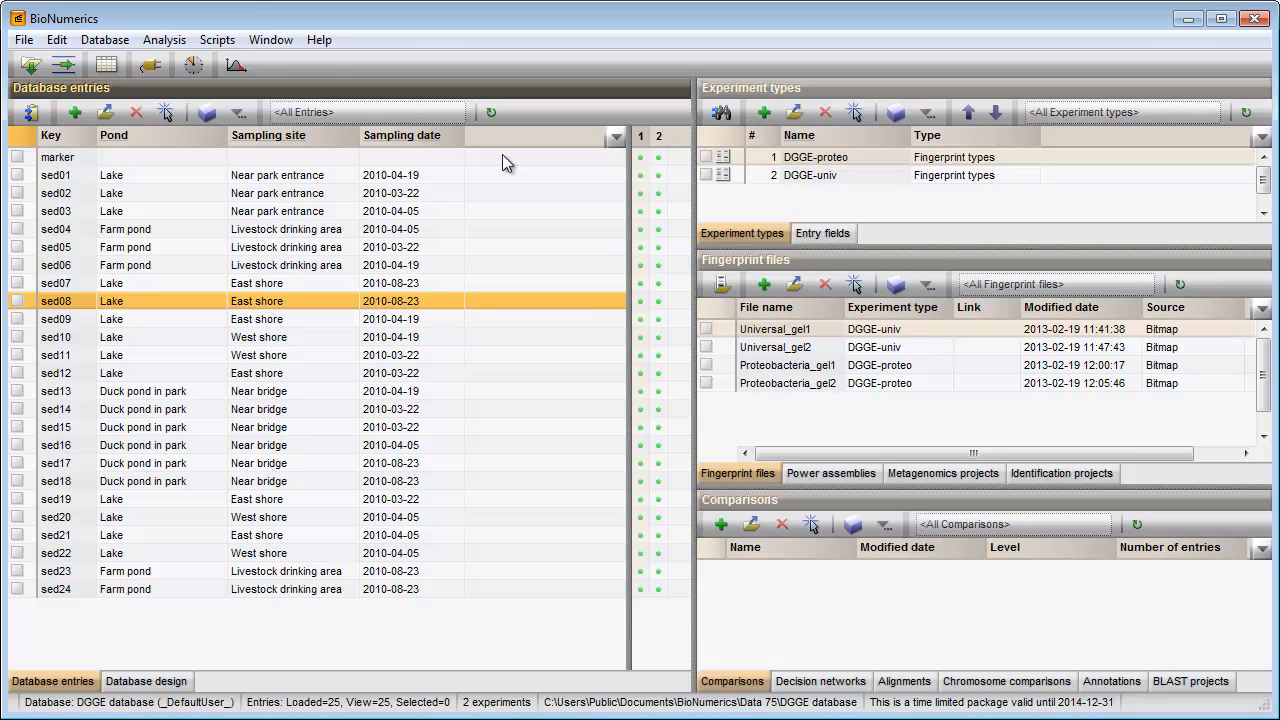
Show the Edit menu's Information fields submenu for the DGGE database.
{"action": "left_click", "coordinate": [56, 39]}
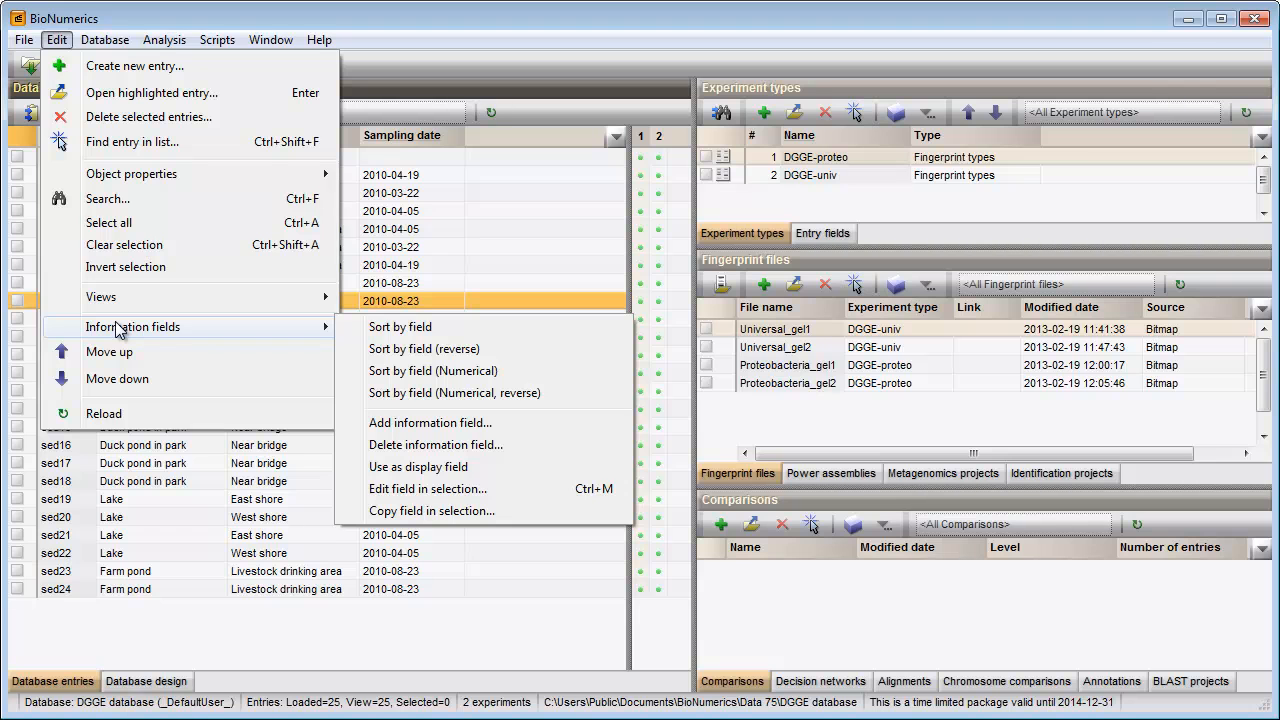
{"action": "mouse_move", "coordinate": [424, 348]}
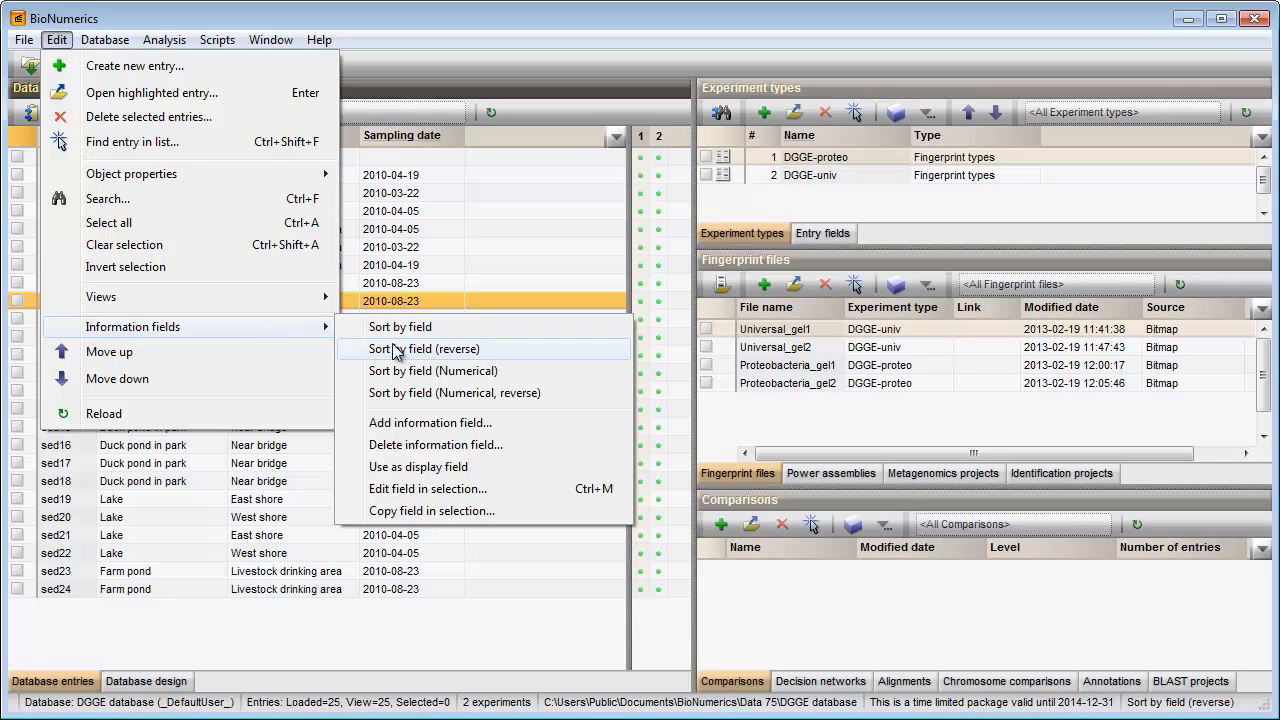
{"action": "mouse_move", "coordinate": [408, 422]}
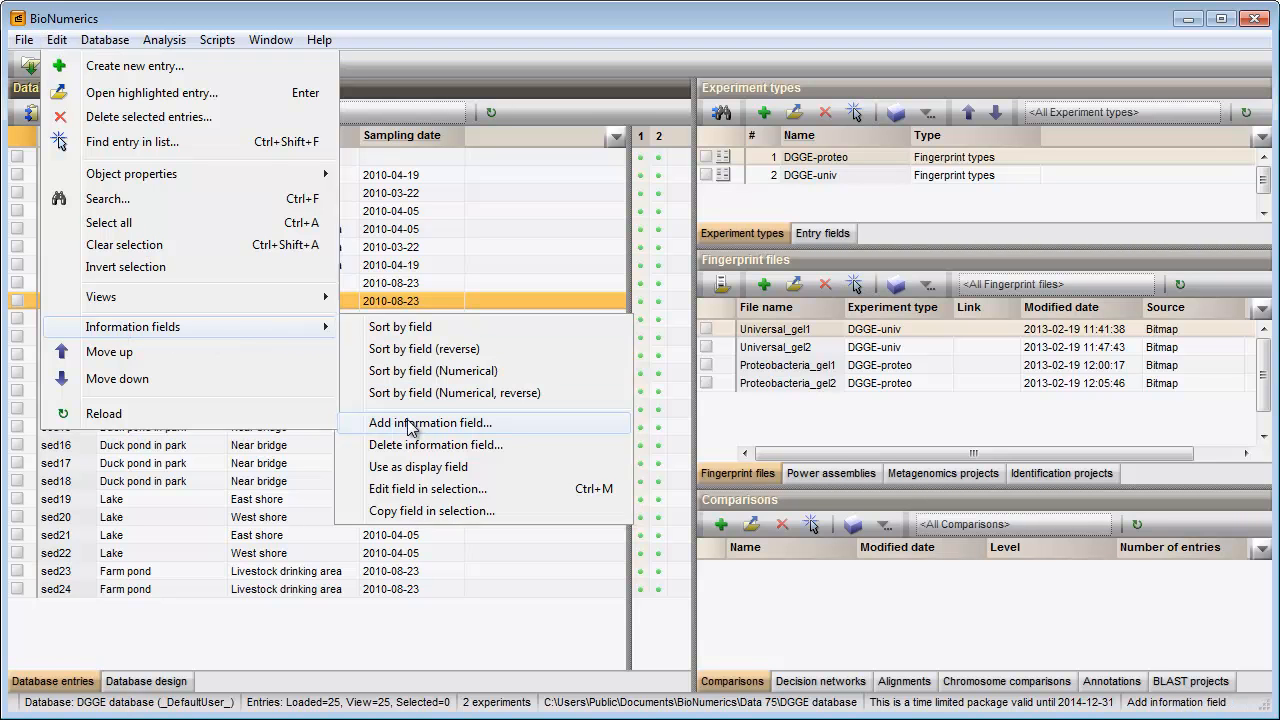
Create a new text-type information field called 'Index'.
{"action": "left_click", "coordinate": [429, 422]}
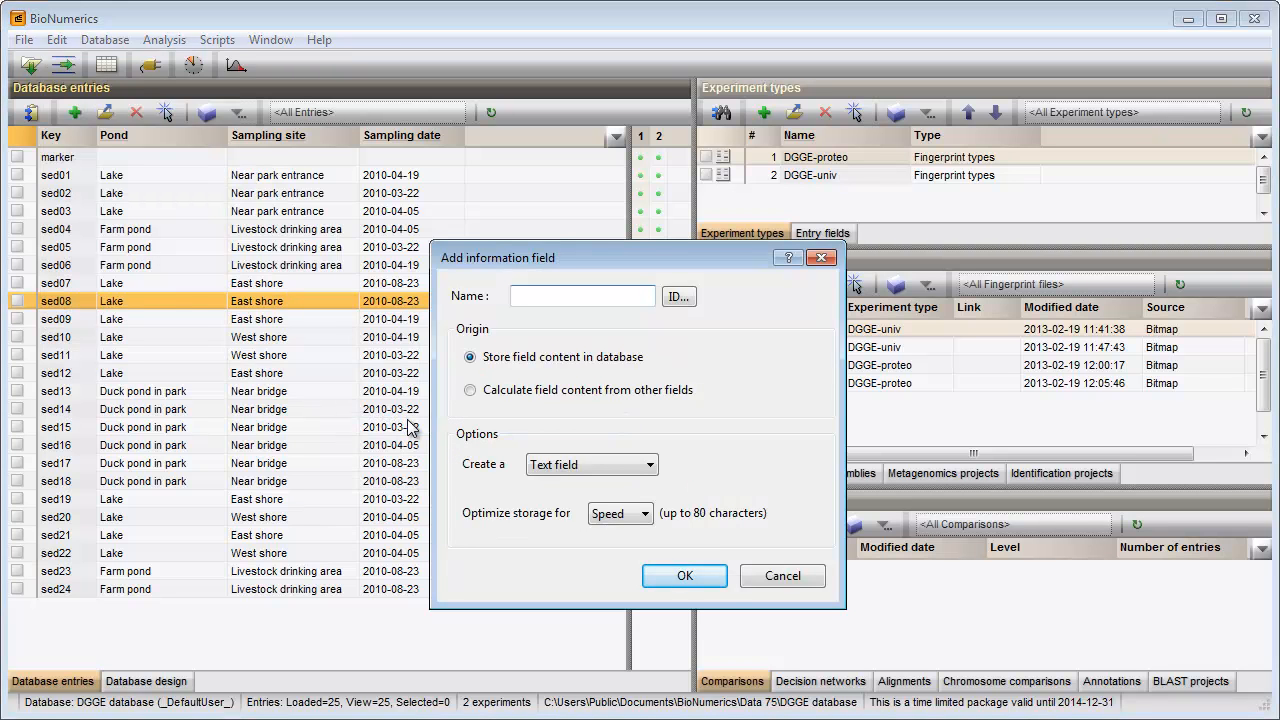
{"action": "type", "text": "Index"}
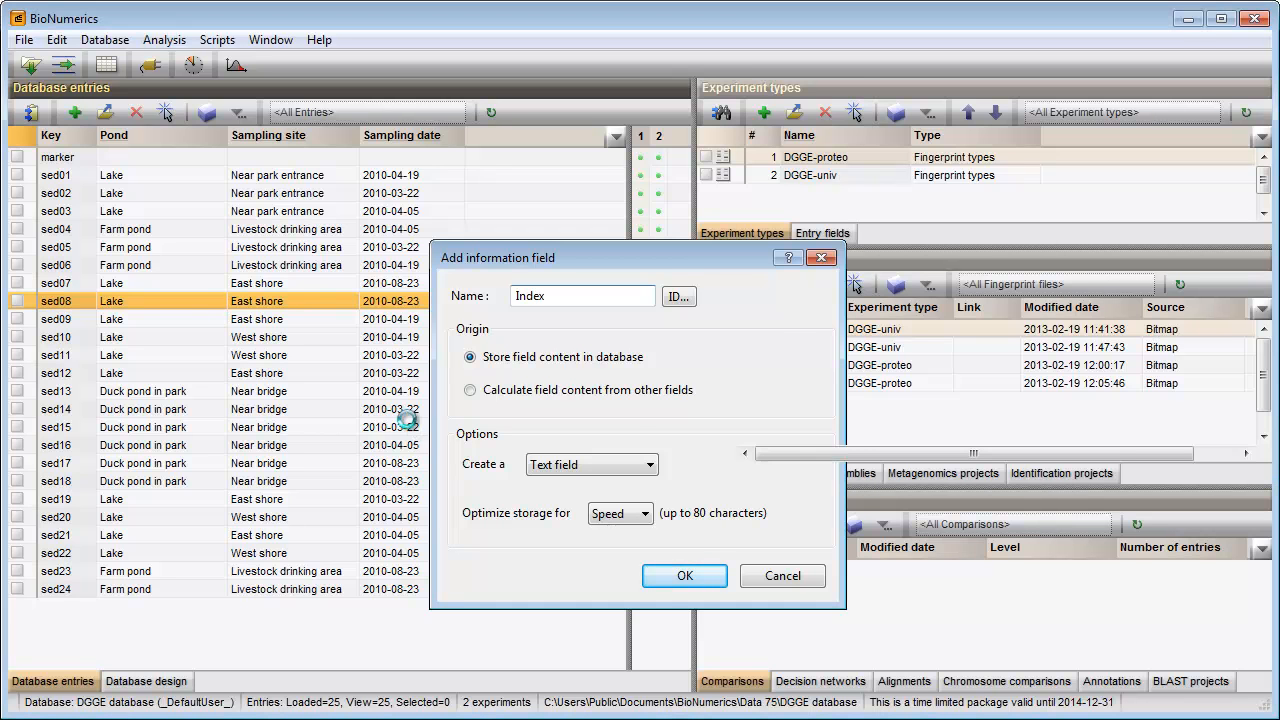
{"action": "left_click", "coordinate": [684, 575]}
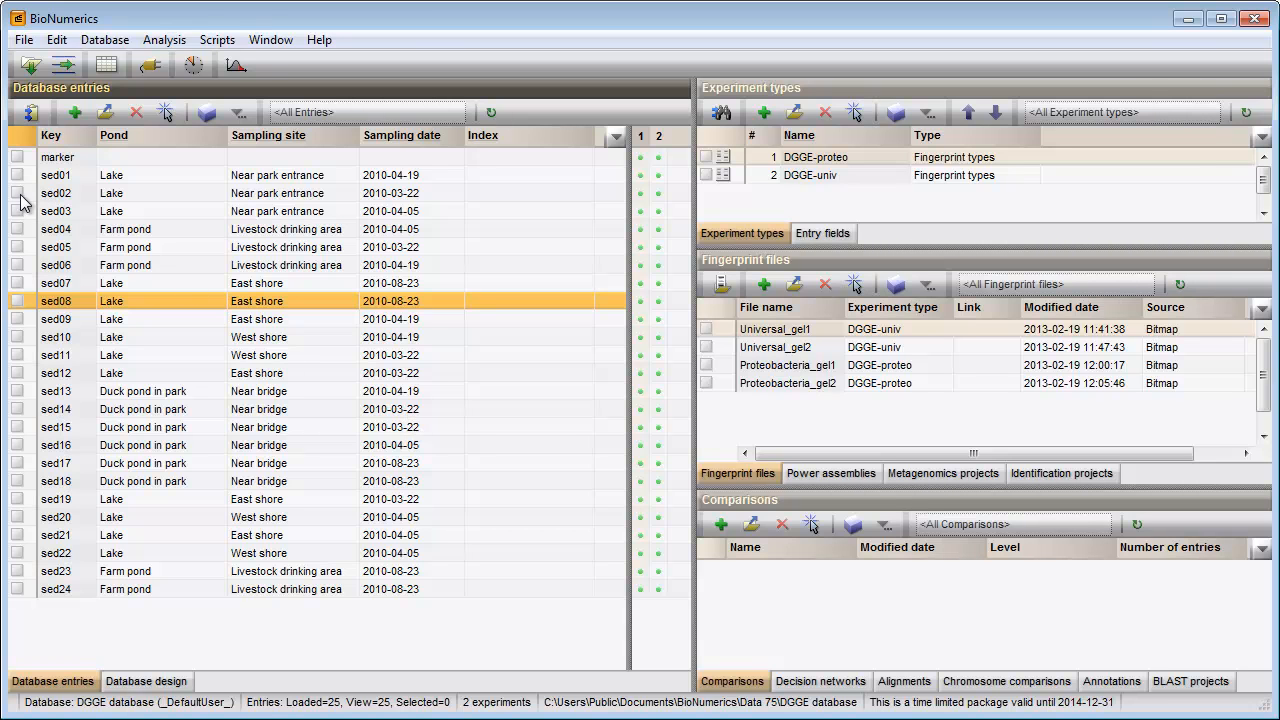
Tick entries sed02–sed04 and sed06–sed15 in the Database entries panel.
{"action": "left_click", "coordinate": [17, 210]}
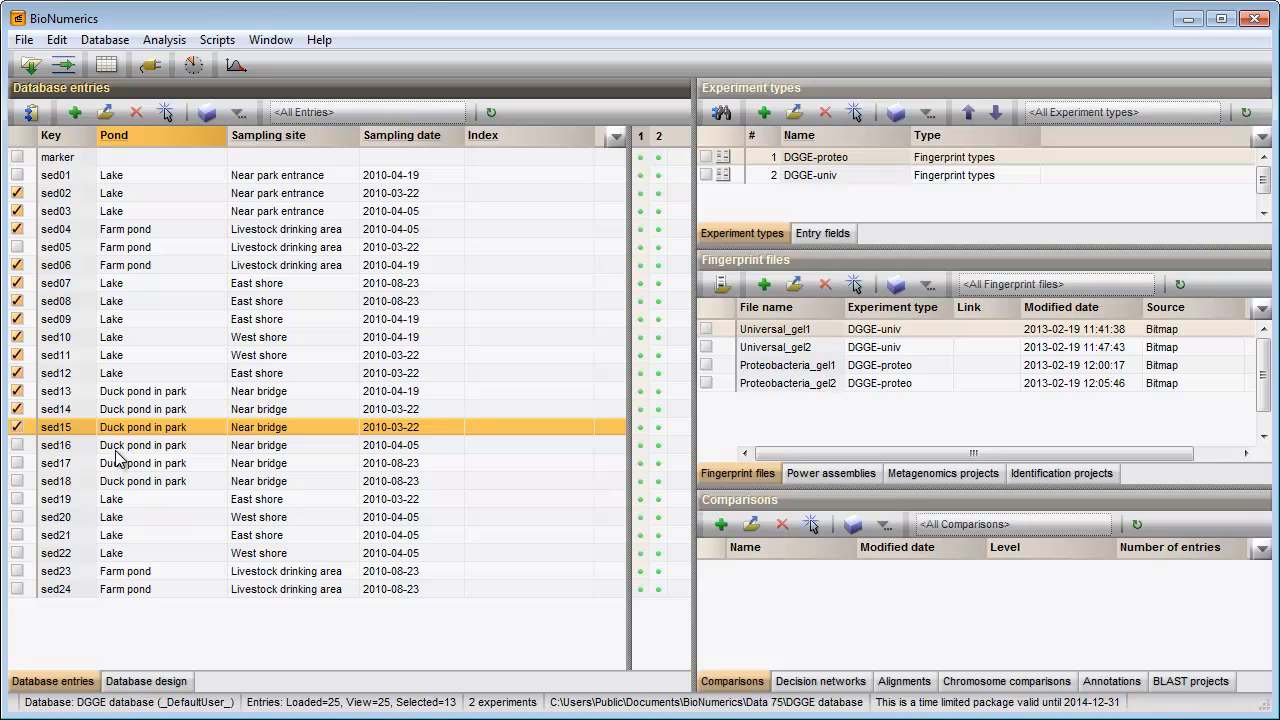
{"action": "mouse_move", "coordinate": [217, 67]}
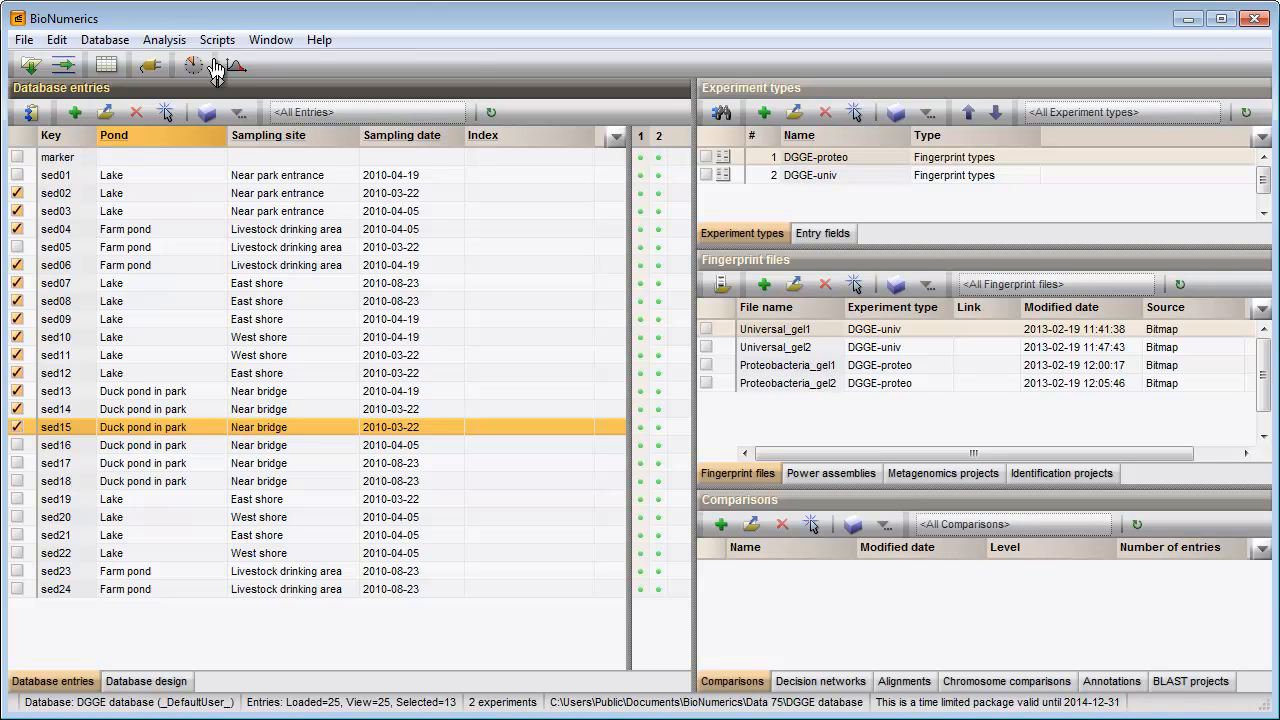
Browse the online script collection and show the Fingerprint related tools page.
{"action": "left_click", "coordinate": [217, 39]}
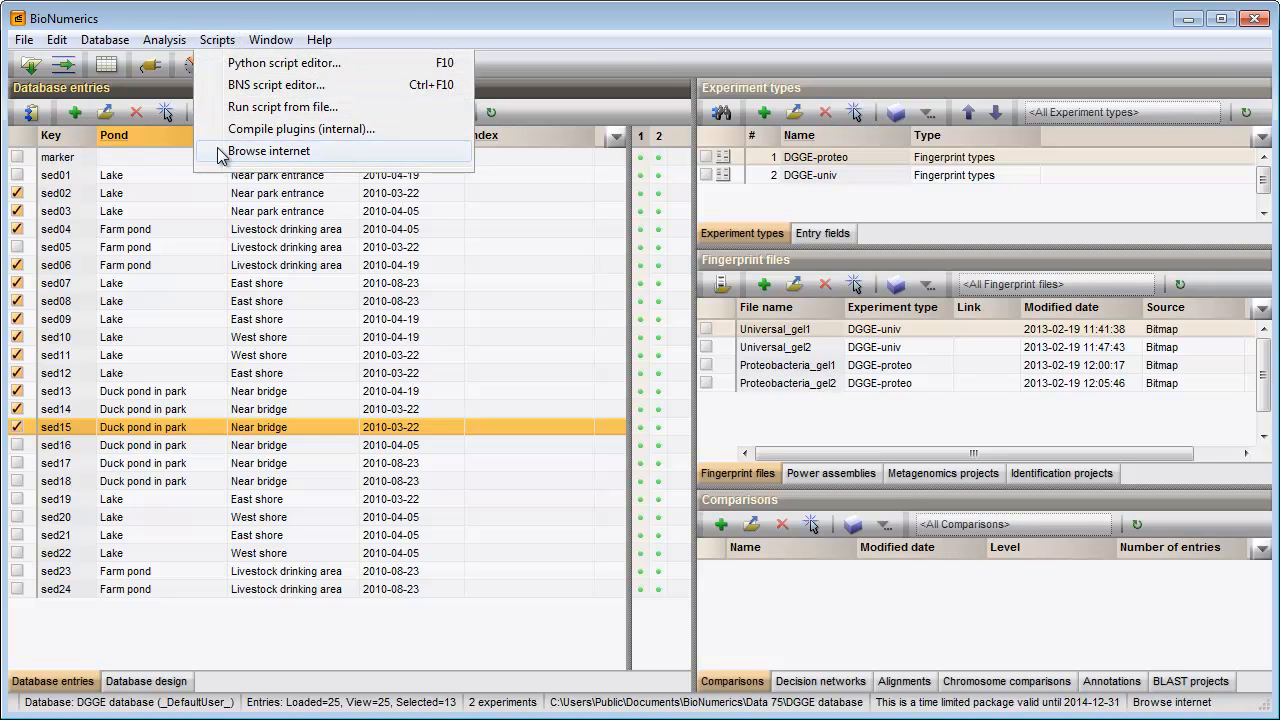
{"action": "left_click", "coordinate": [268, 150]}
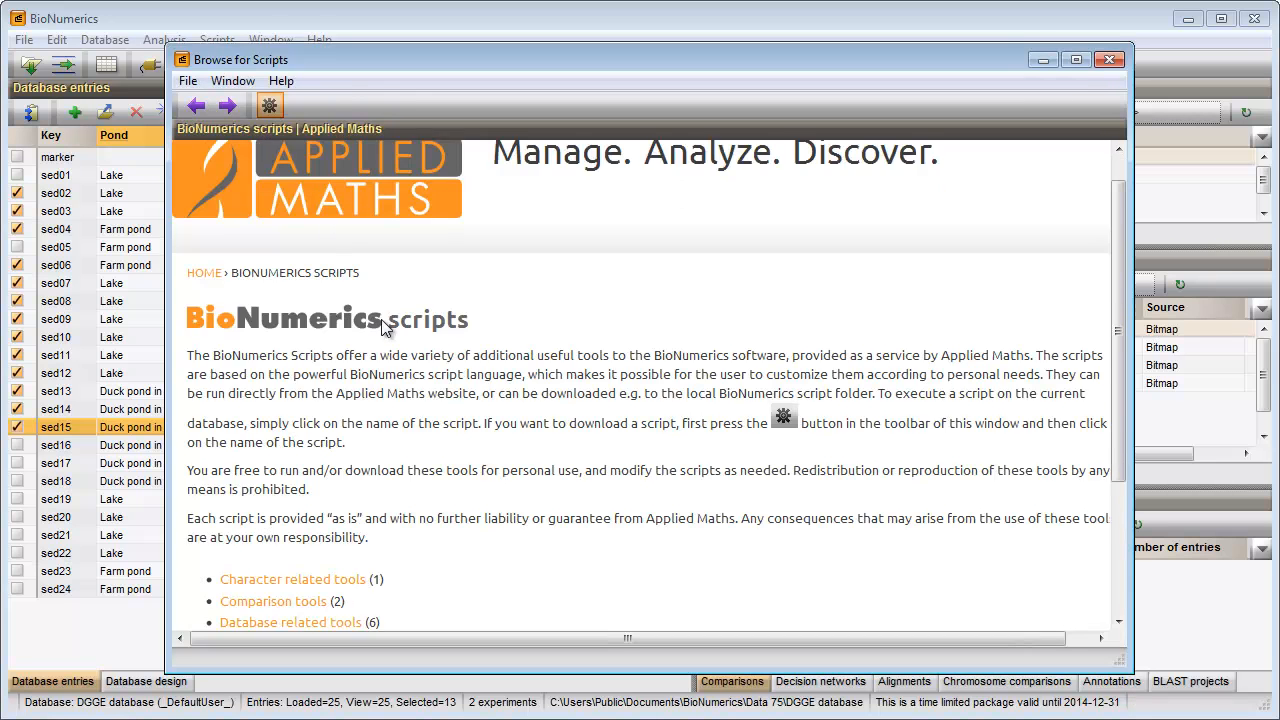
{"action": "scroll", "scroll_direction": "down", "scroll_amount": 3}
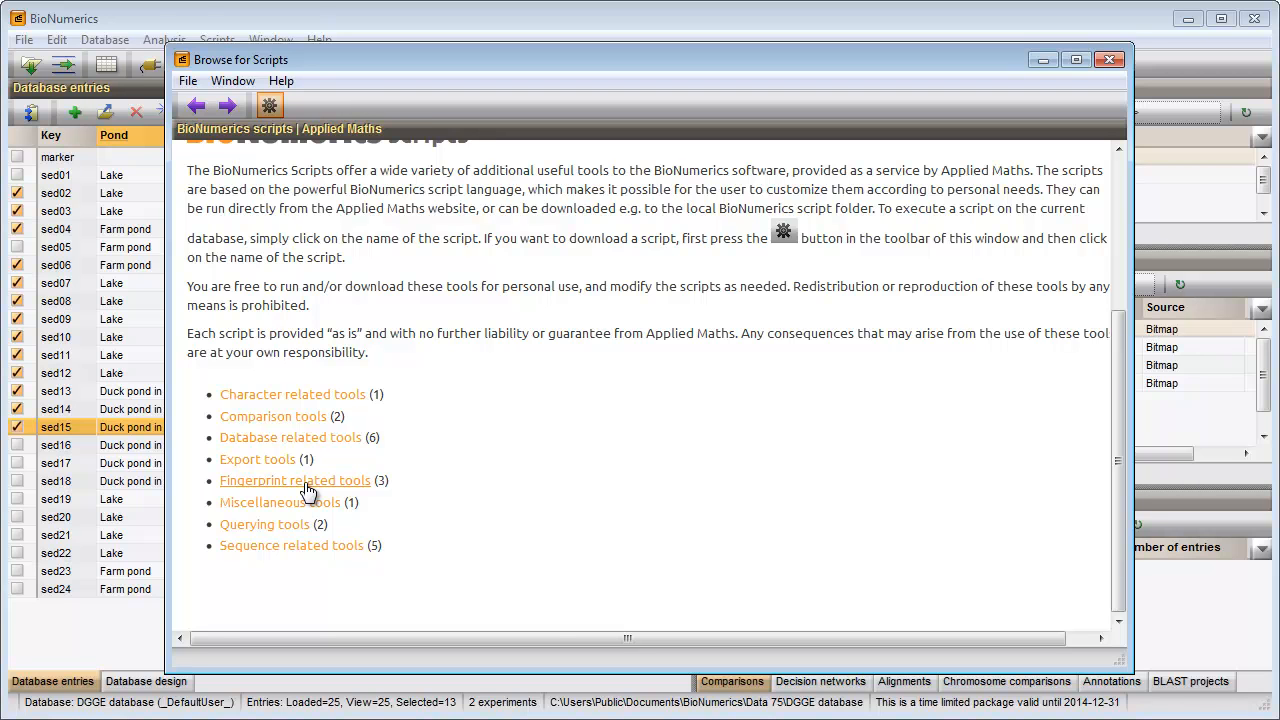
{"action": "left_click", "coordinate": [295, 480]}
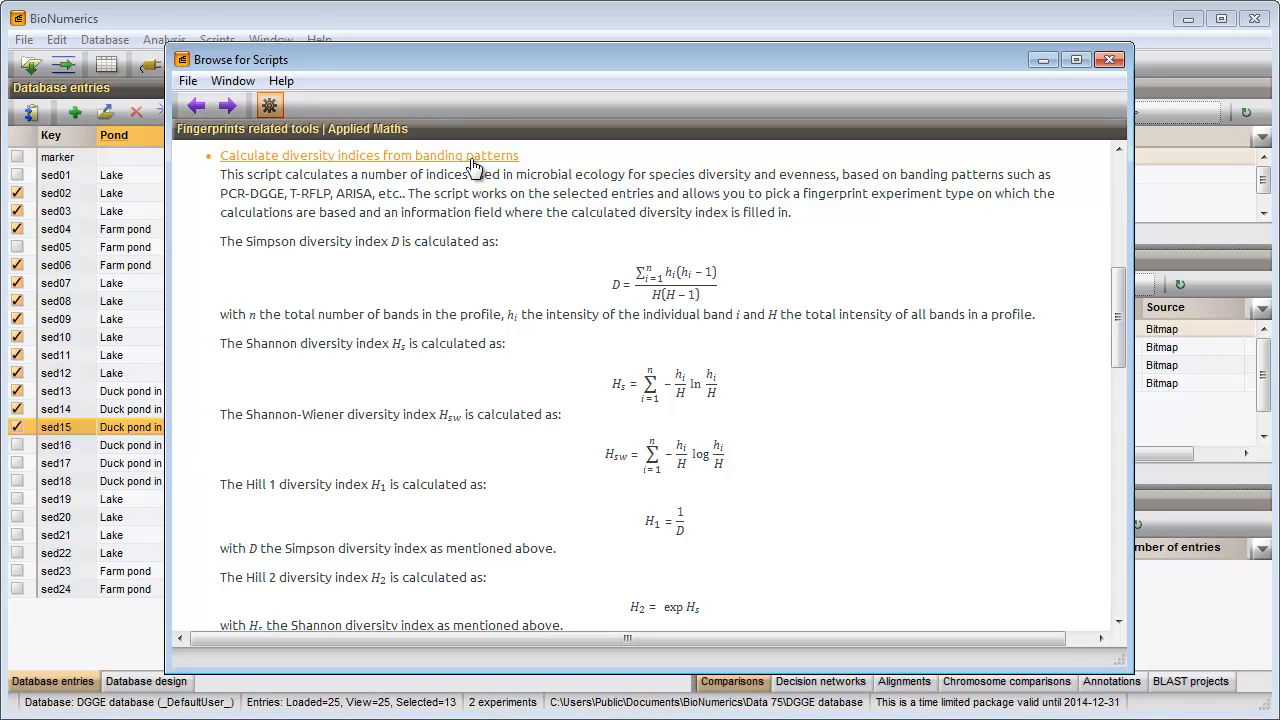
Run the diversity script on DGGE-univ, writing Simpson values into INDEX, then close the browser.
{"action": "left_click", "coordinate": [369, 155]}
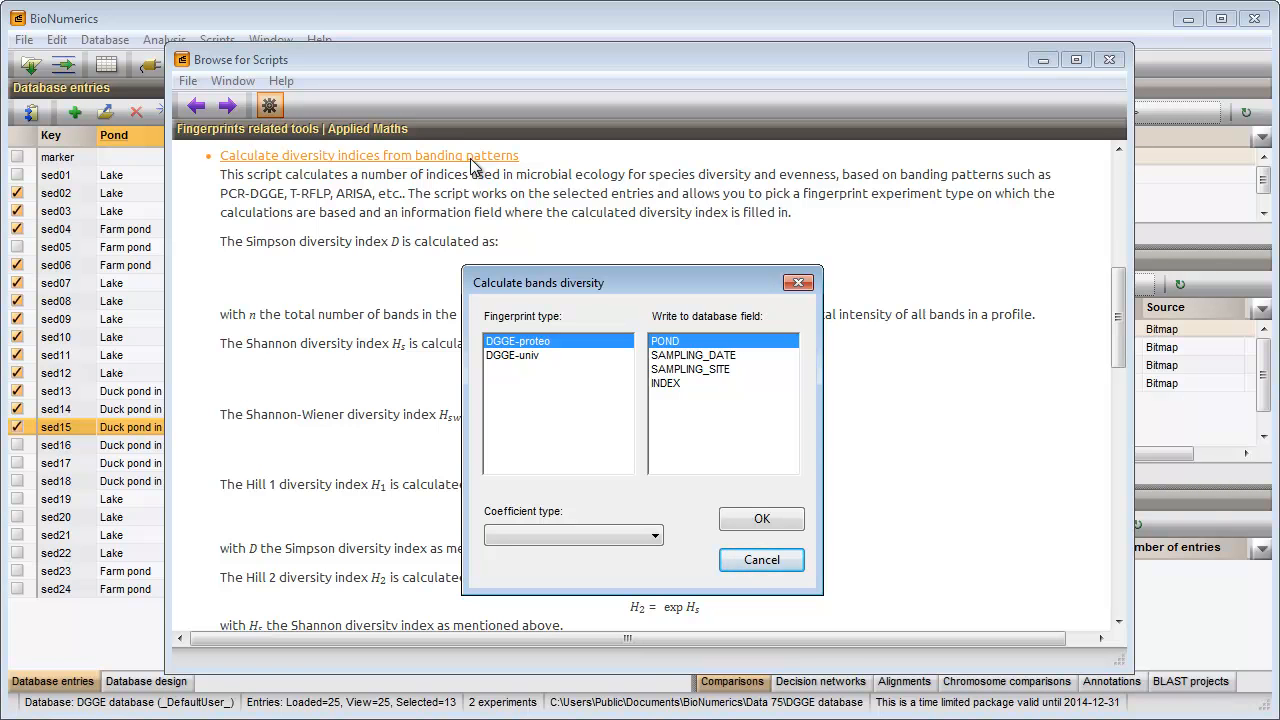
{"action": "left_click", "coordinate": [512, 355]}
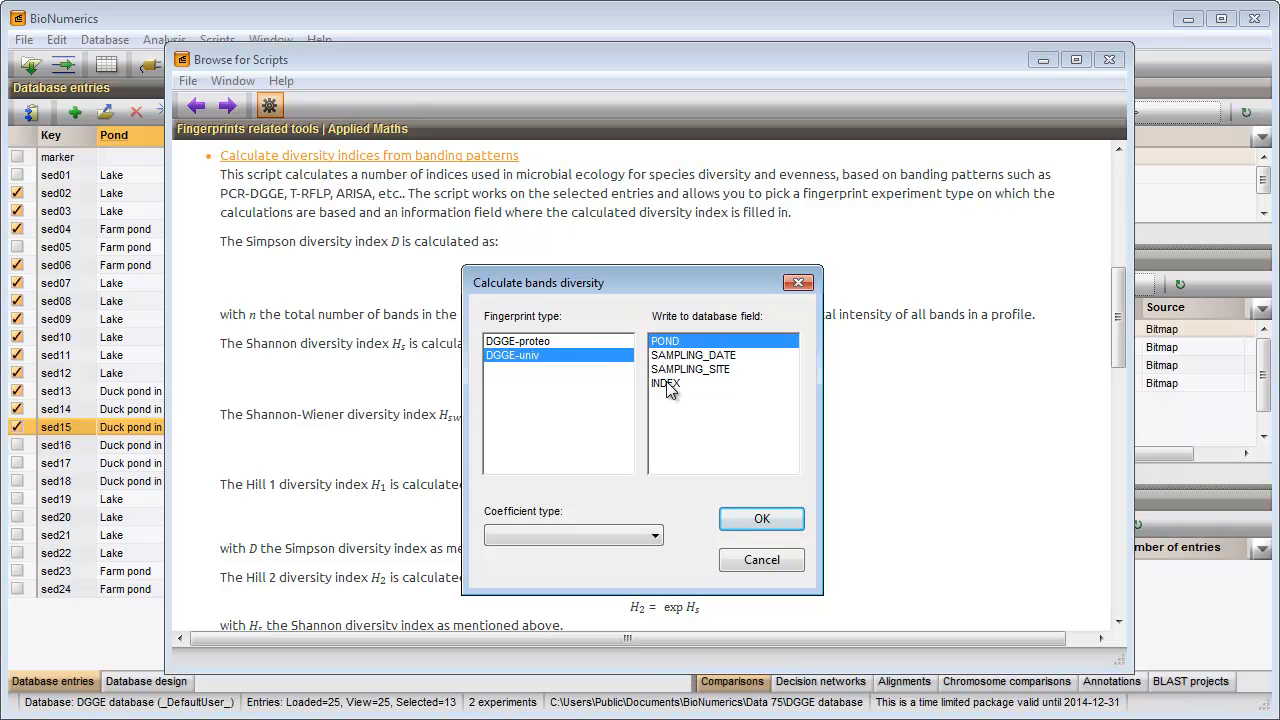
{"action": "left_click", "coordinate": [665, 383]}
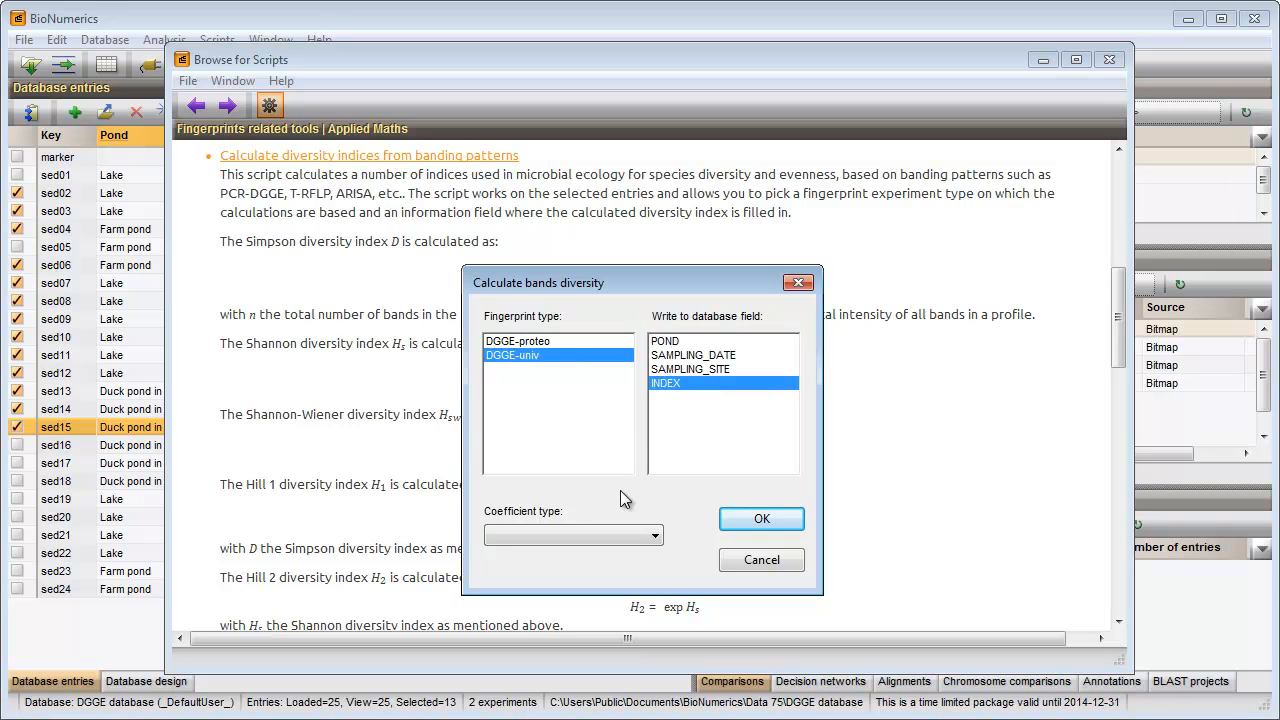
{"action": "left_click", "coordinate": [655, 535]}
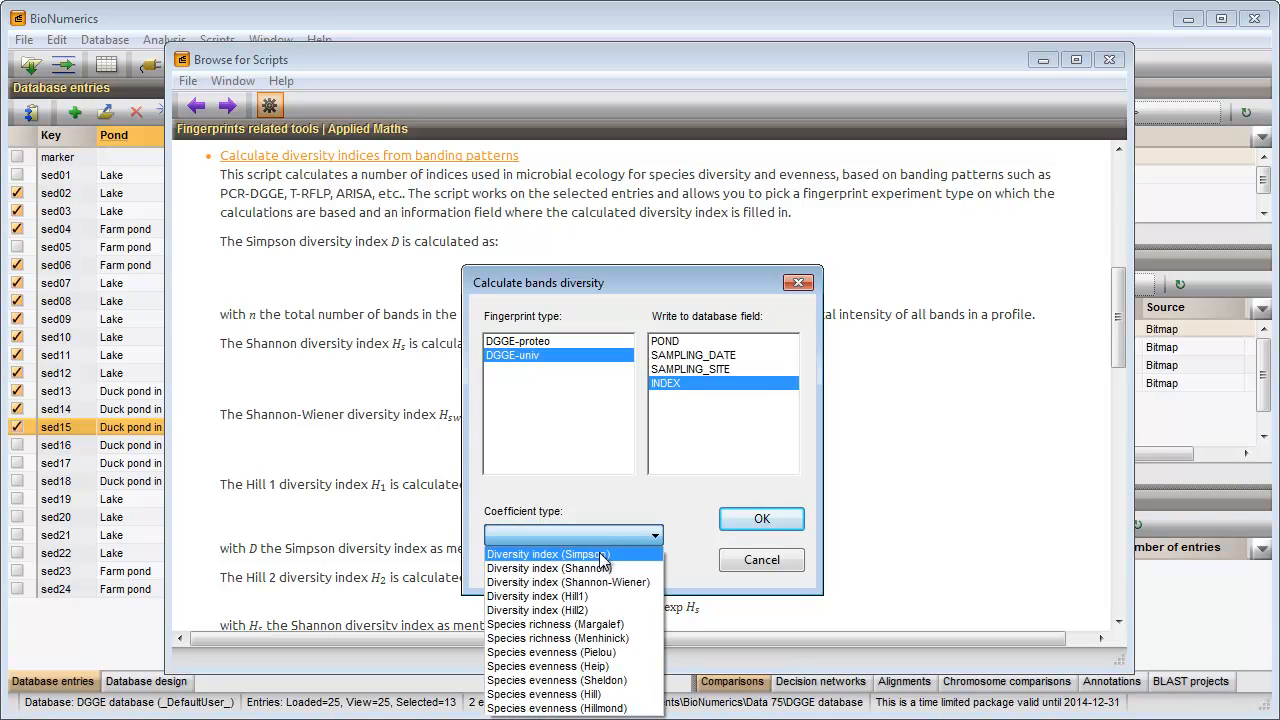
{"action": "left_click", "coordinate": [548, 553]}
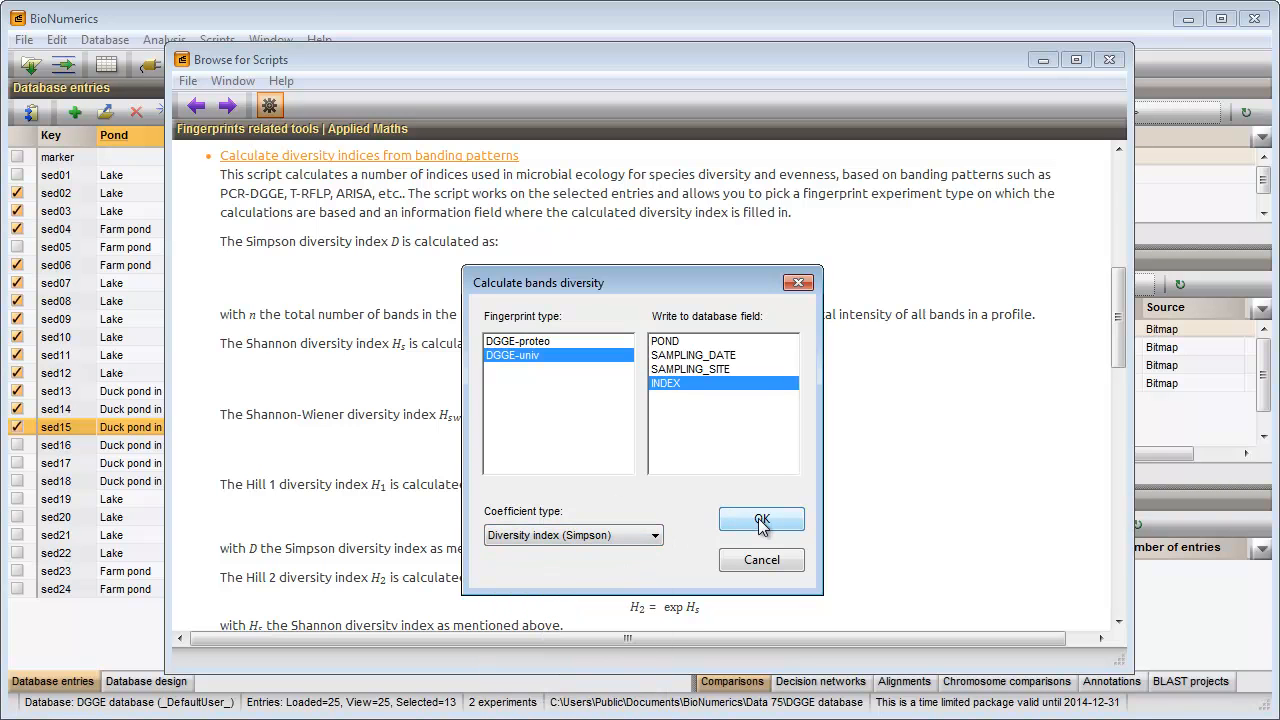
{"action": "left_click", "coordinate": [761, 521]}
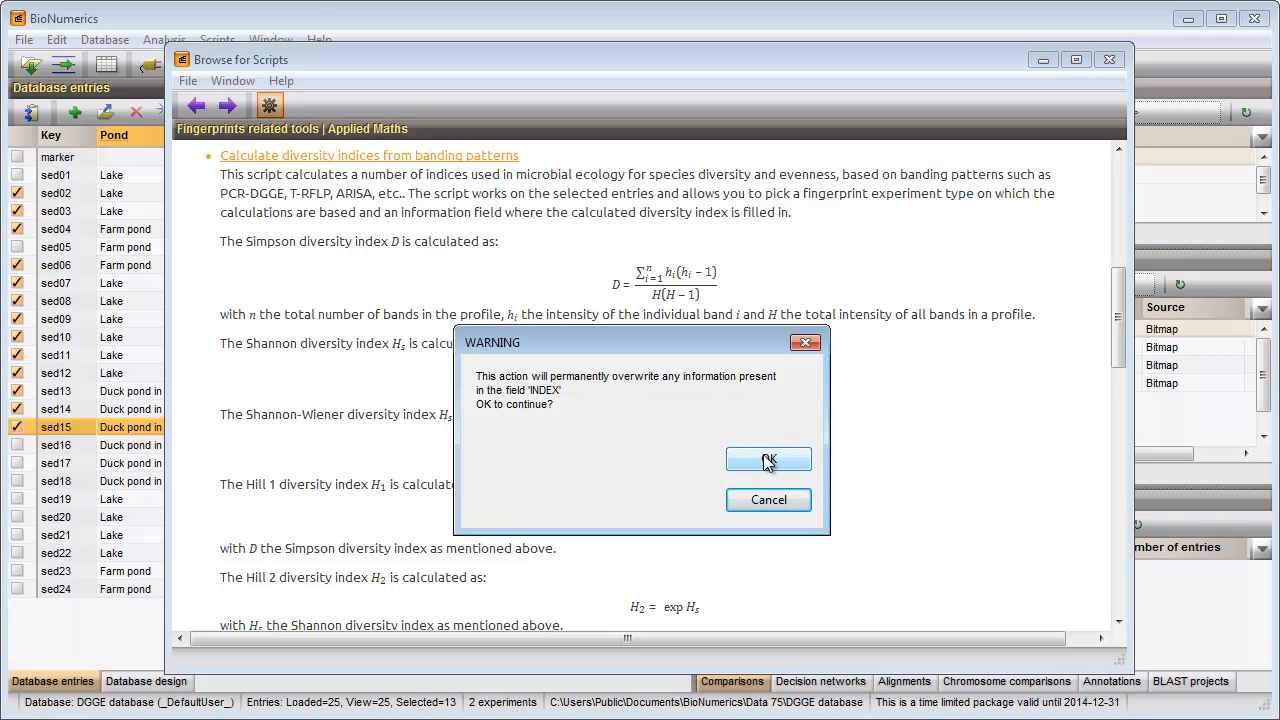
{"action": "left_click", "coordinate": [768, 459]}
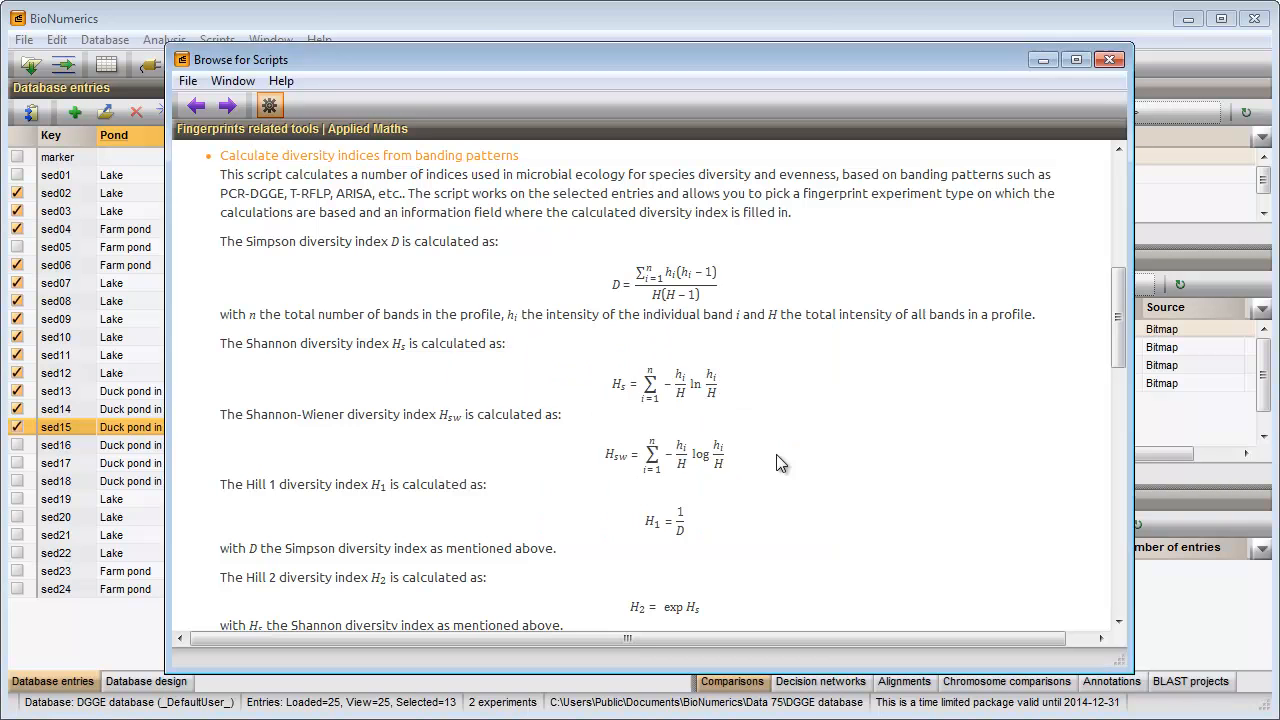
{"action": "left_click", "coordinate": [1109, 59]}
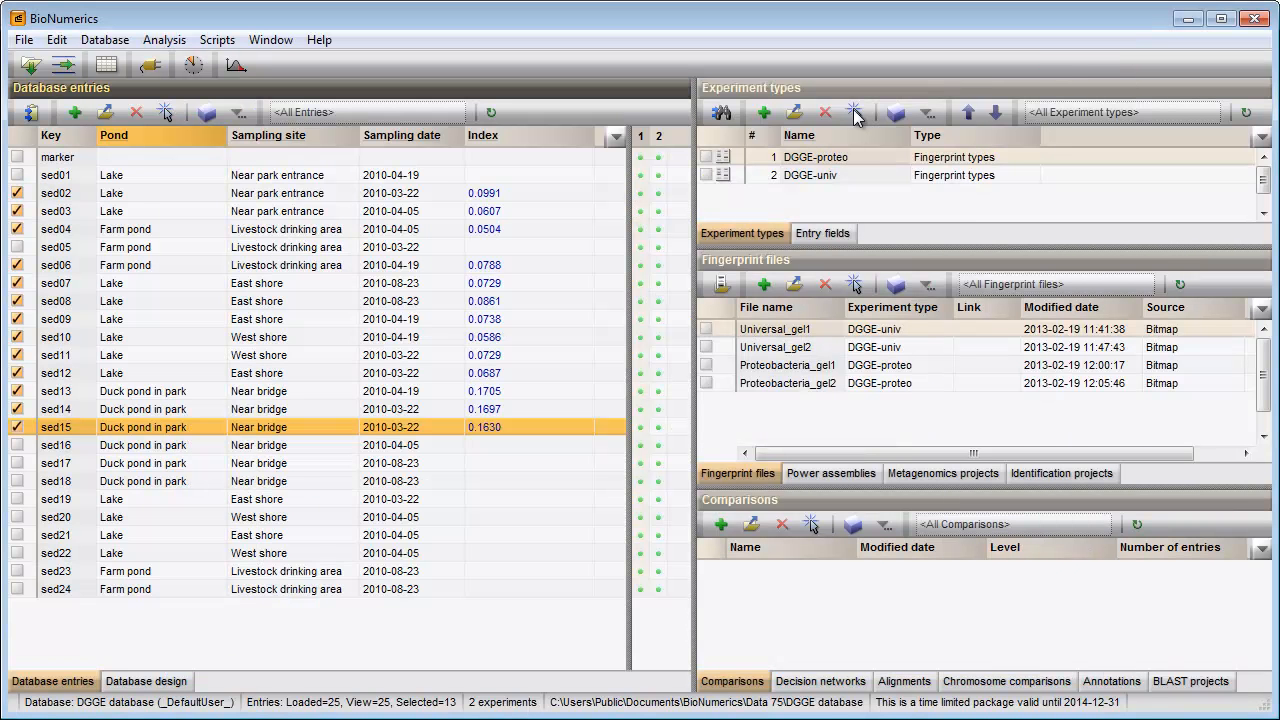